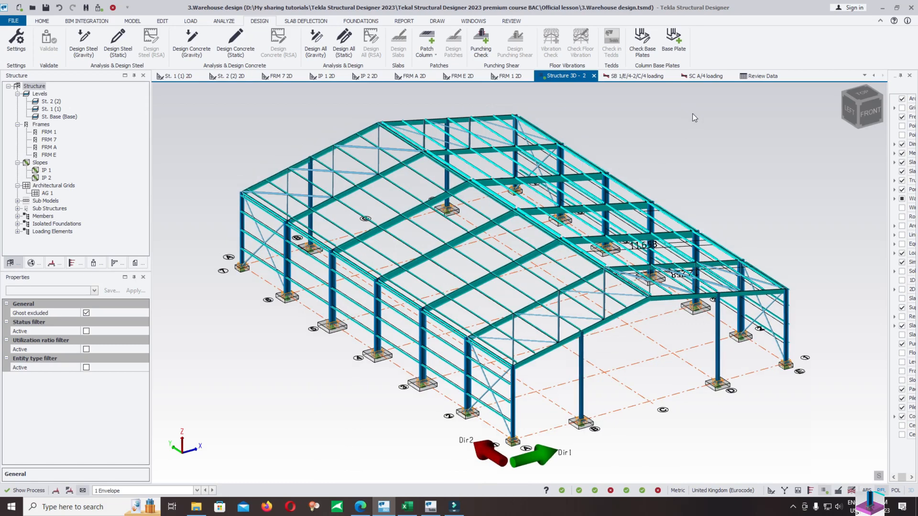
{"action": "mouse_move", "coordinate": [673, 38]}
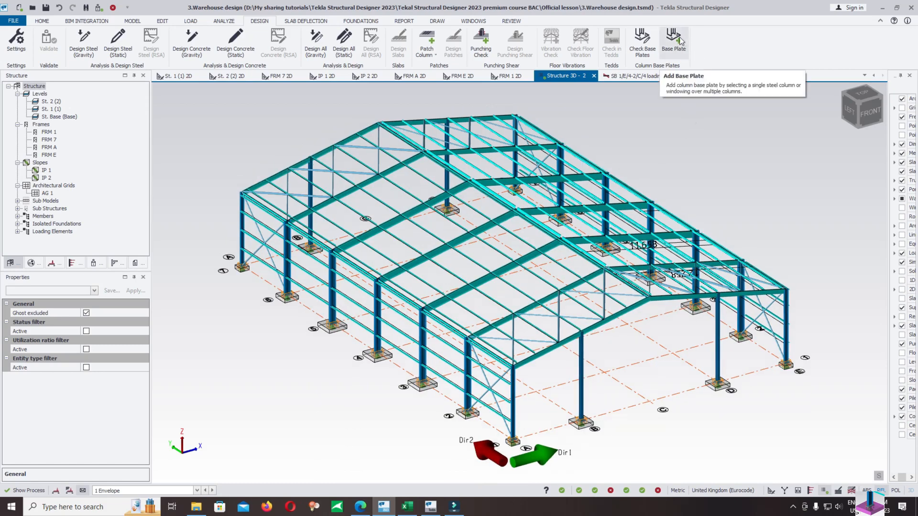
Add a column base plate and start adjusting its grade and anchor plate length in Properties.
{"action": "left_click", "coordinate": [672, 41]}
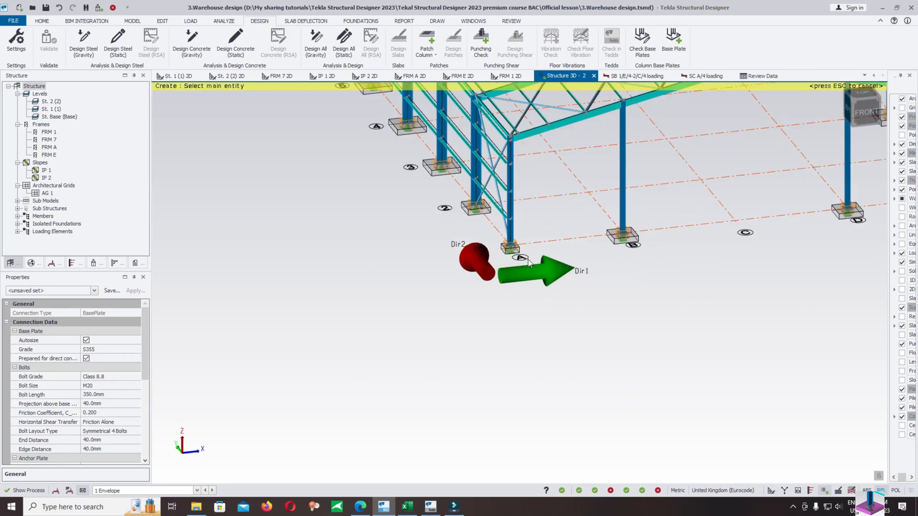
{"action": "mouse_move", "coordinate": [100, 350]}
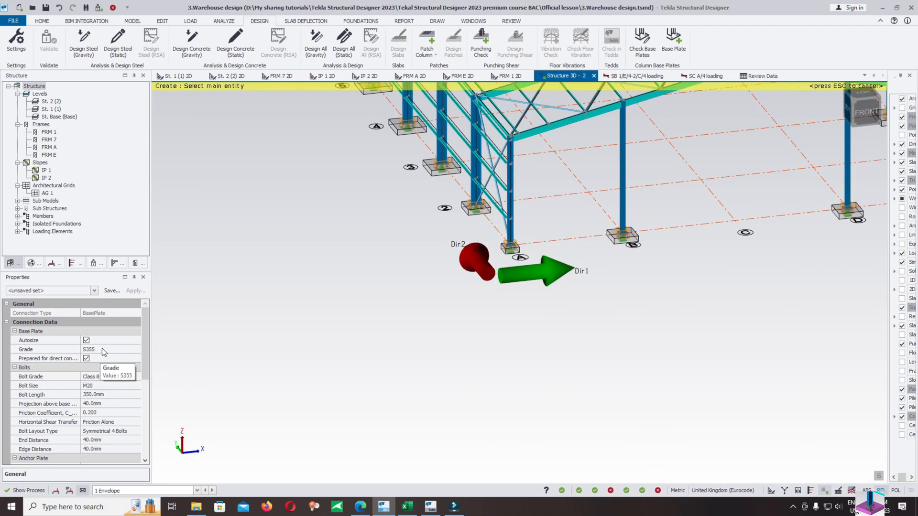
{"action": "left_click", "coordinate": [89, 350]}
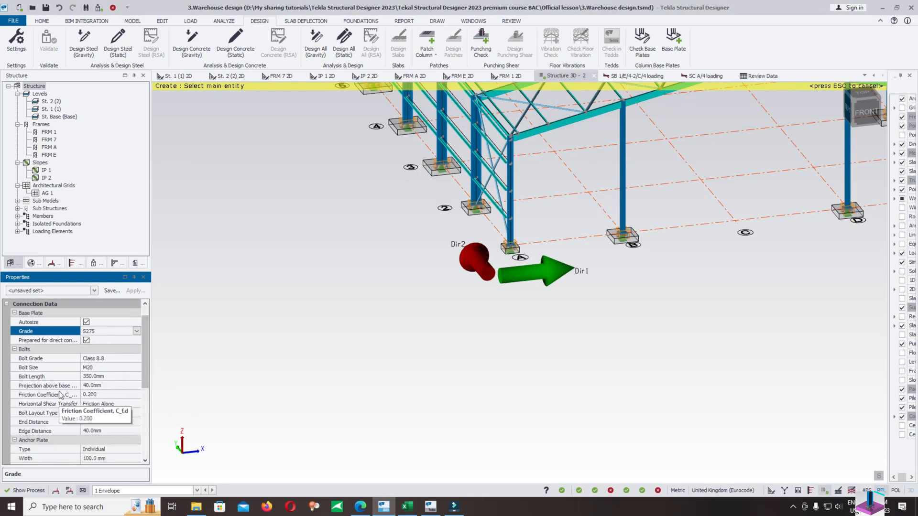
{"action": "mouse_move", "coordinate": [113, 422]}
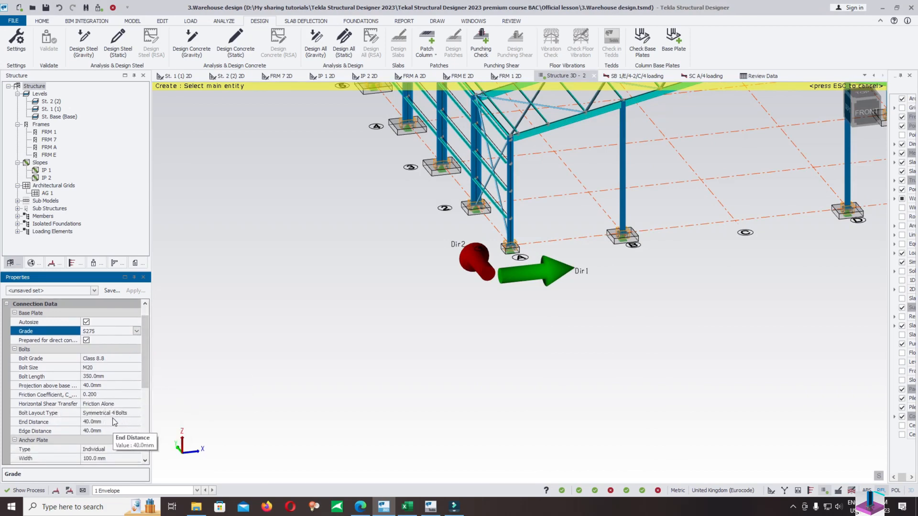
{"action": "scroll", "scroll_direction": "down", "scroll_amount": 3}
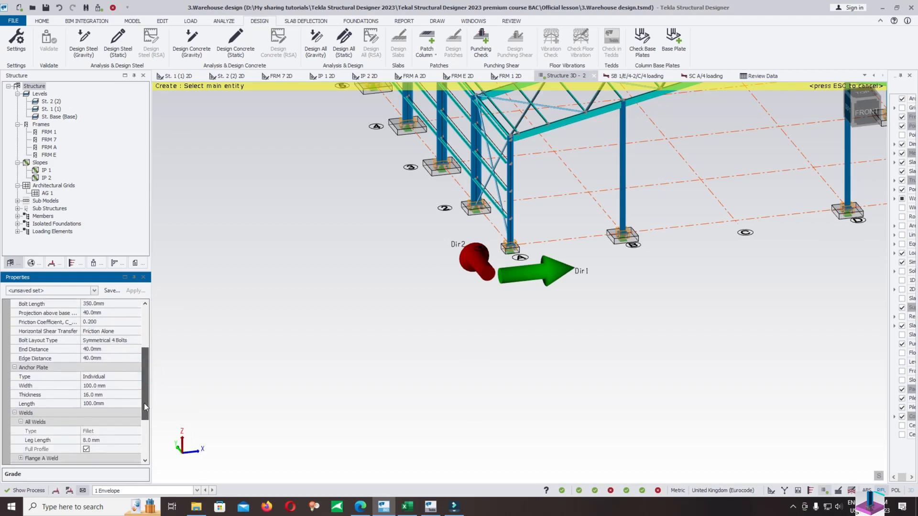
{"action": "scroll", "scroll_direction": "down", "scroll_amount": 3}
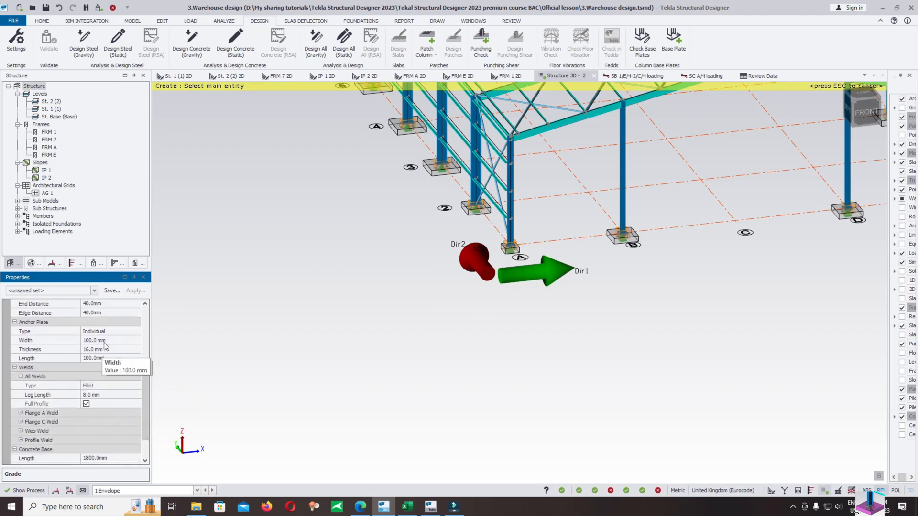
{"action": "left_click", "coordinate": [106, 340]}
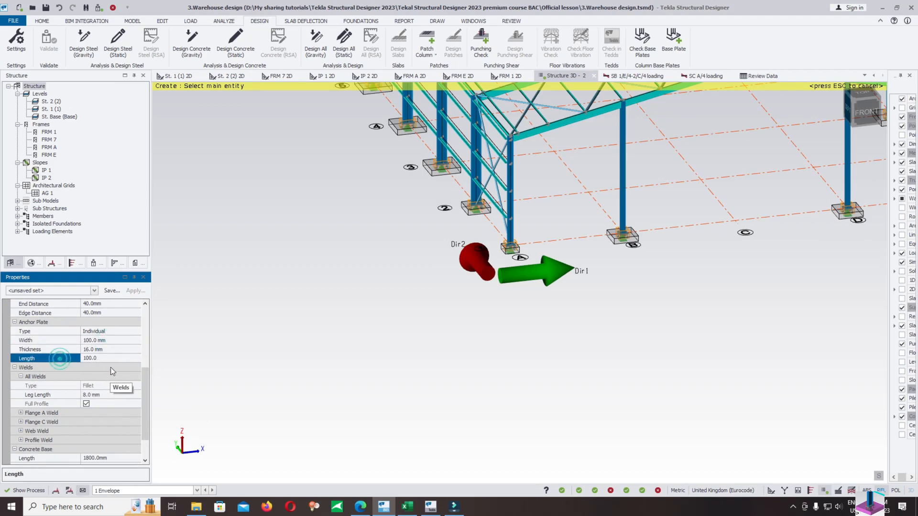
{"action": "scroll", "scroll_direction": "down", "scroll_amount": 3}
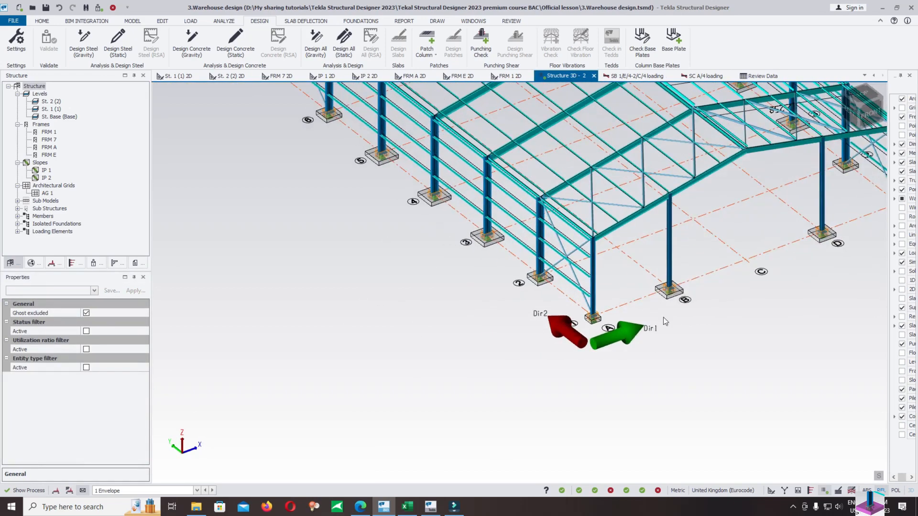
In Review view, check base plate BP Base/A/5, see the property error, and dismiss the results.
{"action": "left_click", "coordinate": [640, 41]}
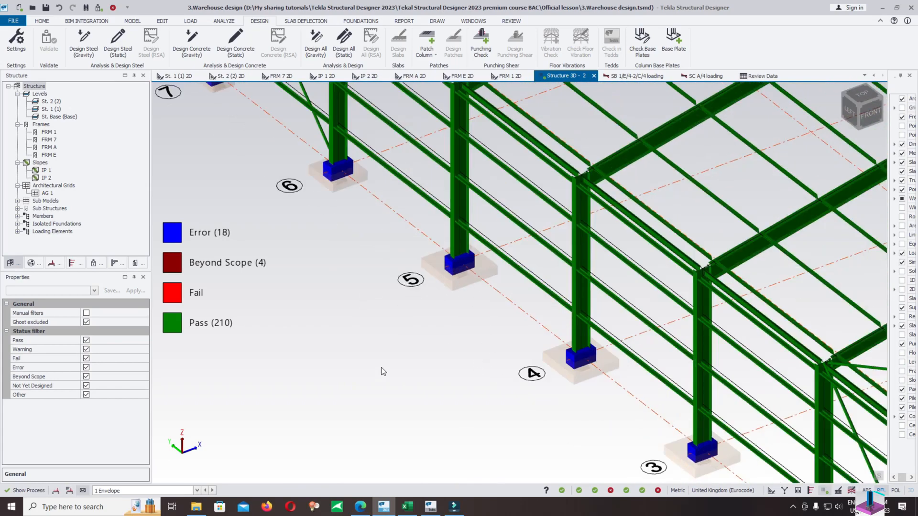
{"action": "left_click", "coordinate": [450, 210]}
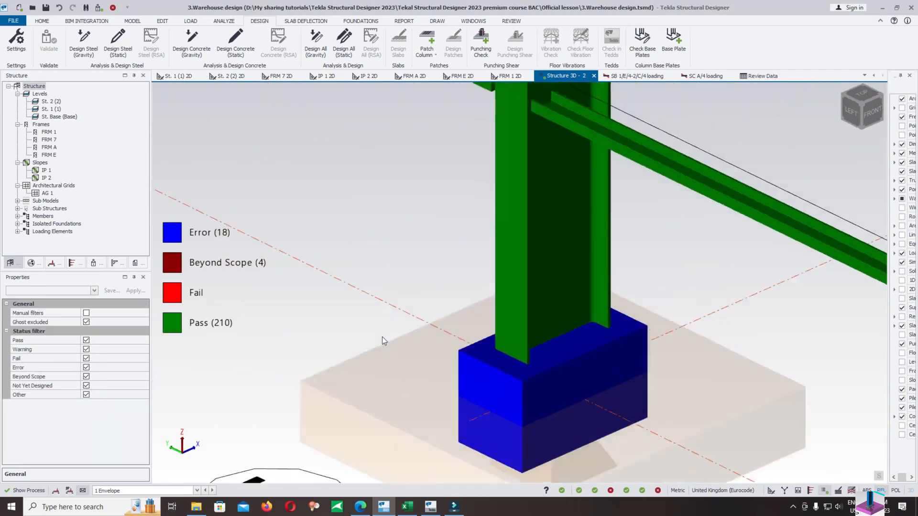
{"action": "left_click", "coordinate": [504, 287]}
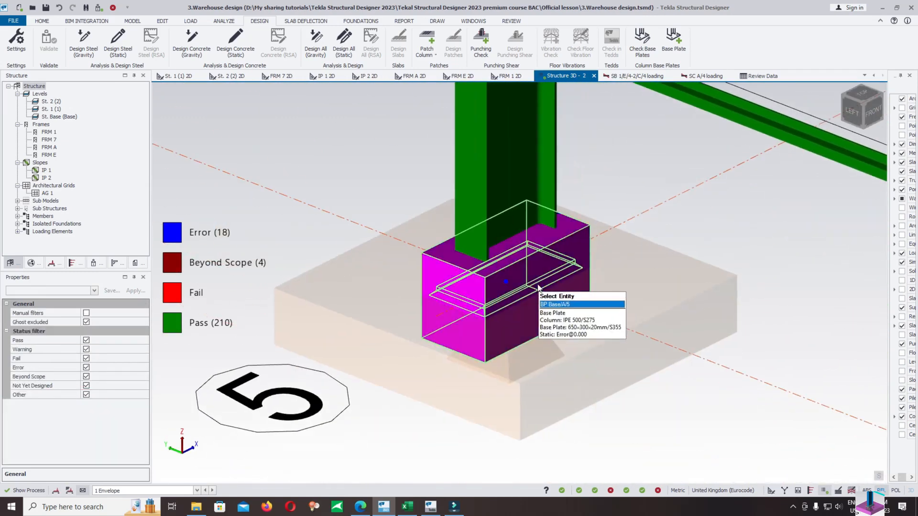
{"action": "left_click", "coordinate": [555, 304]}
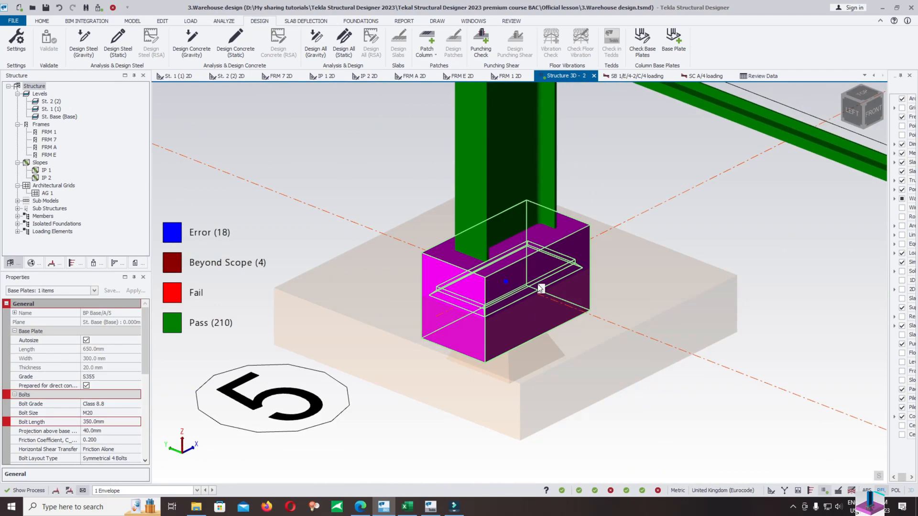
{"action": "left_click", "coordinate": [538, 286]}
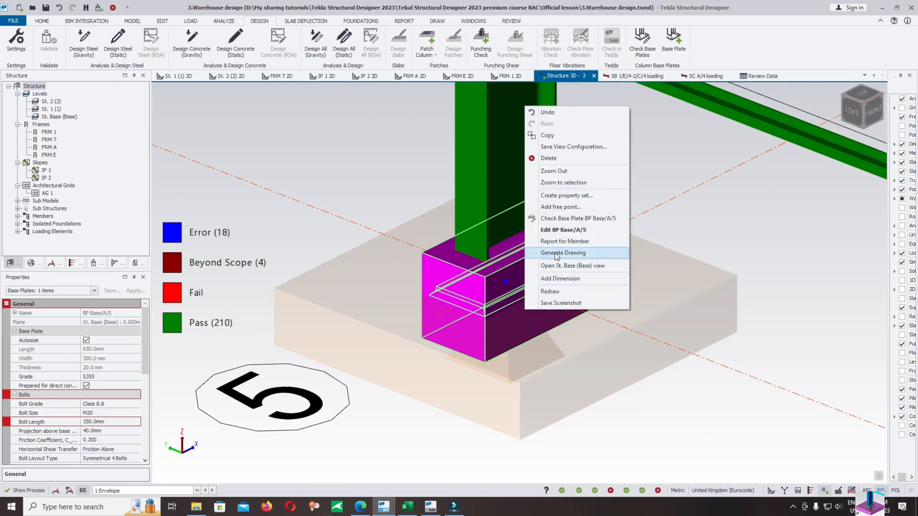
{"action": "mouse_move", "coordinate": [571, 225]}
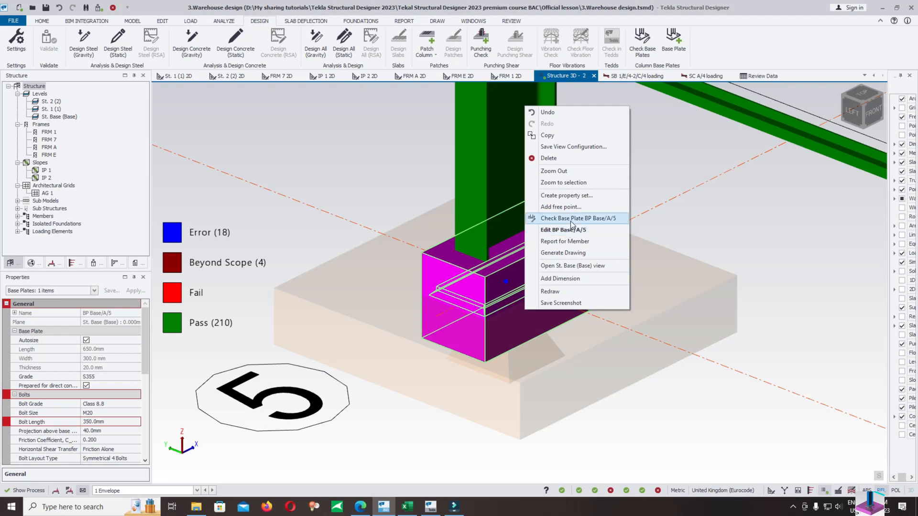
{"action": "left_click", "coordinate": [577, 218]}
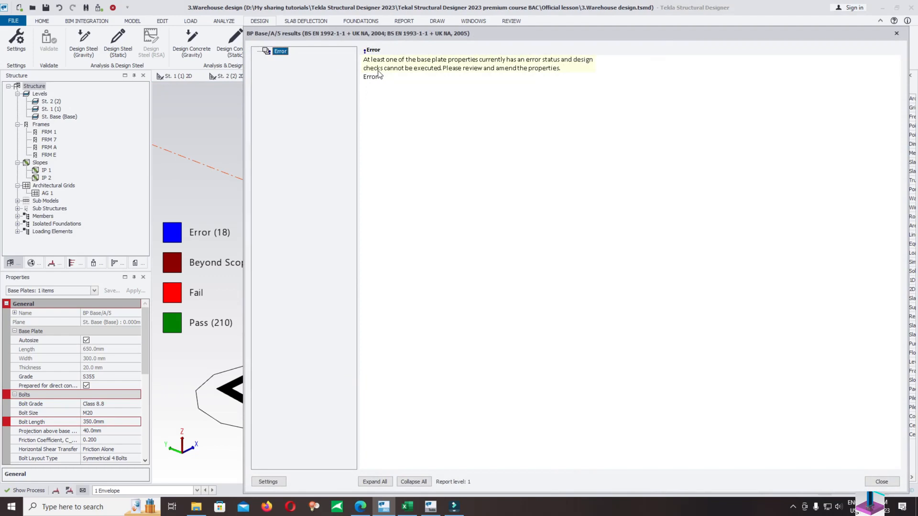
{"action": "mouse_move", "coordinate": [471, 69]}
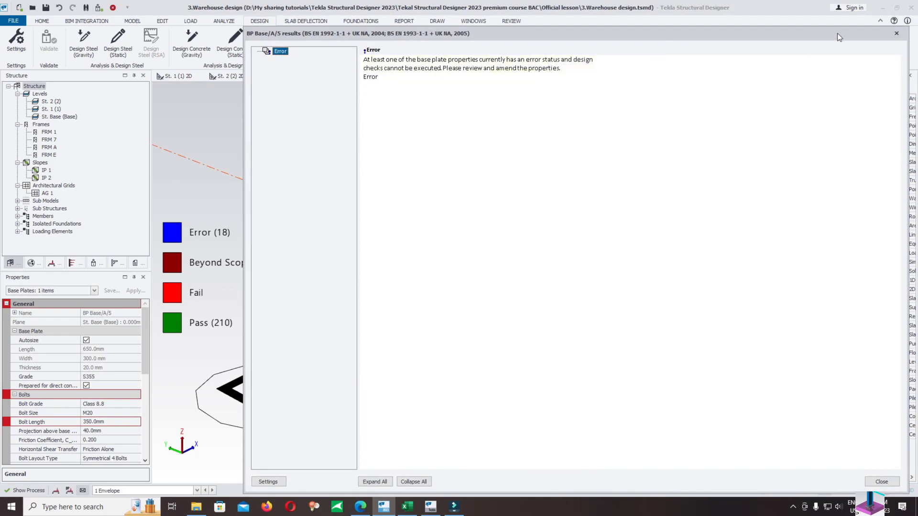
{"action": "left_click", "coordinate": [881, 482]}
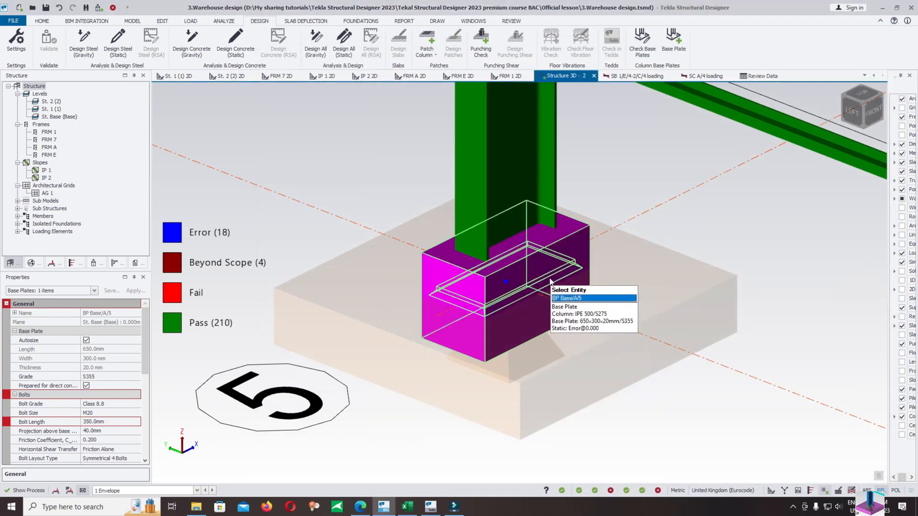
{"action": "right_click", "coordinate": [549, 281]}
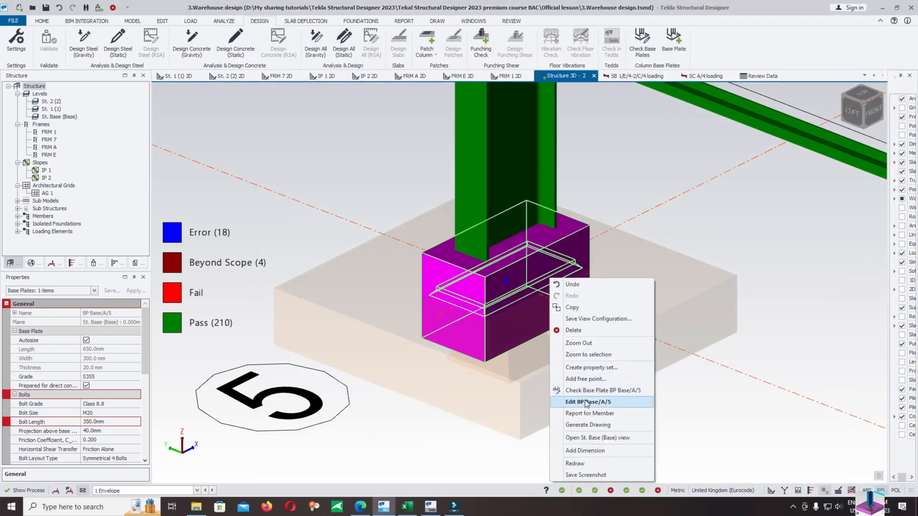
{"action": "left_click", "coordinate": [588, 401]}
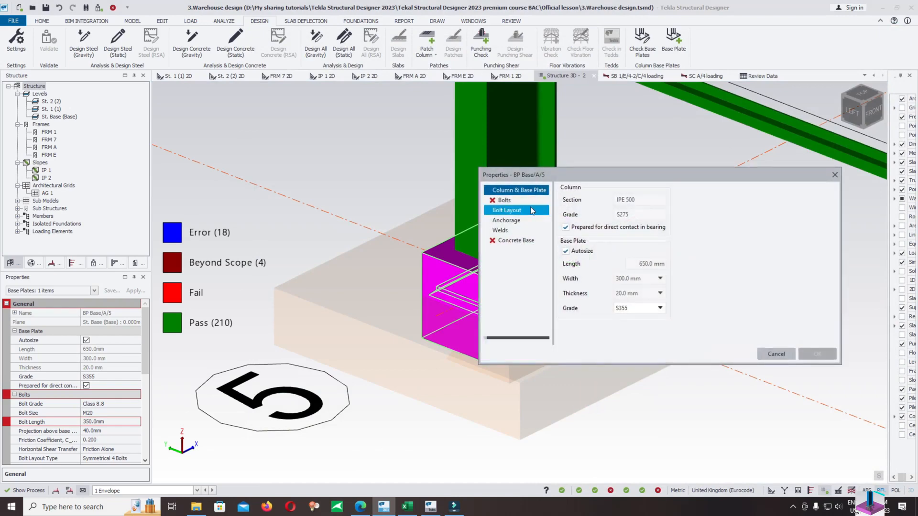
{"action": "left_click", "coordinate": [504, 200]}
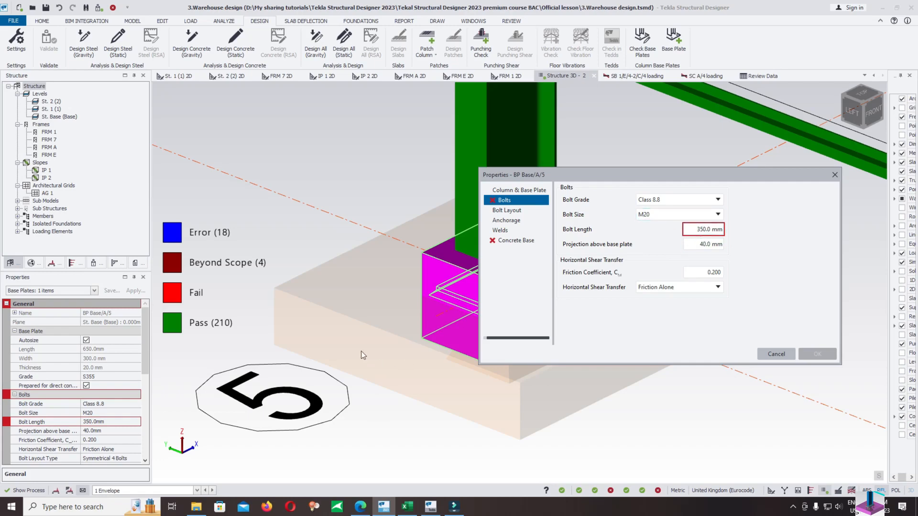
{"action": "mouse_move", "coordinate": [283, 303]}
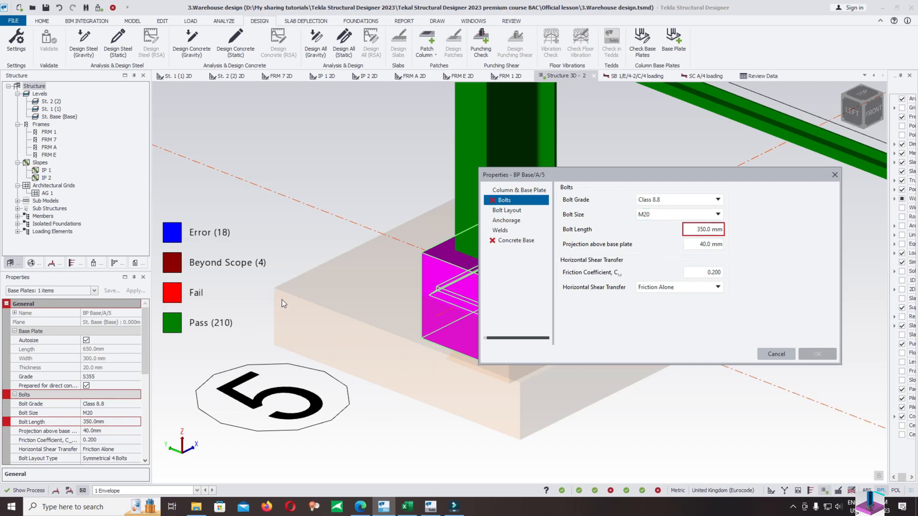
{"action": "mouse_move", "coordinate": [670, 262]}
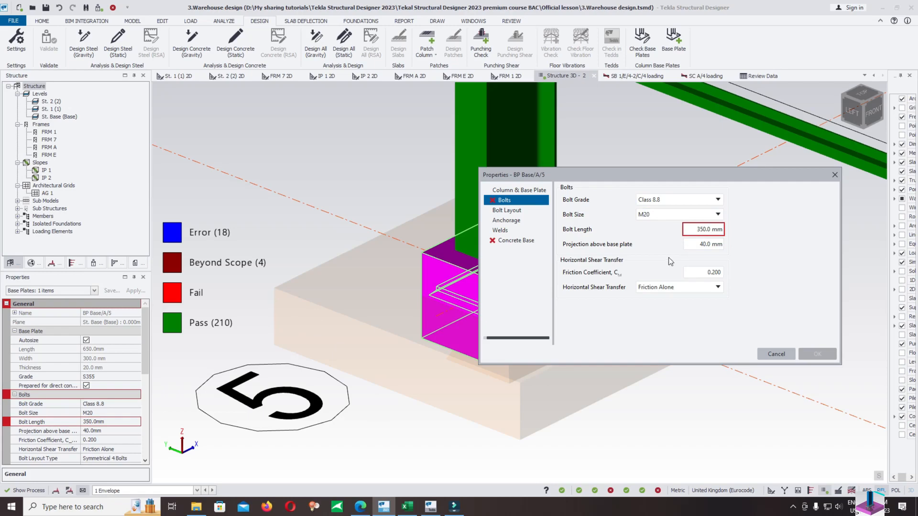
{"action": "mouse_move", "coordinate": [278, 312]}
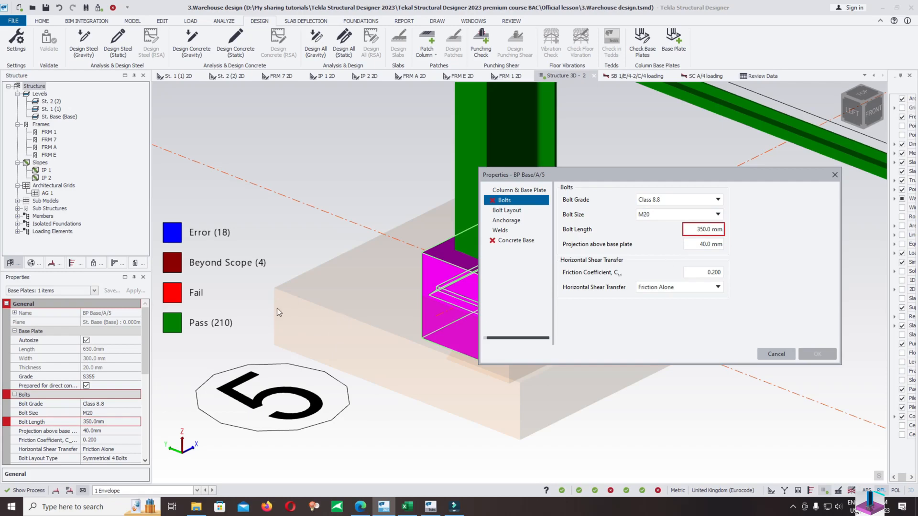
{"action": "mouse_move", "coordinate": [292, 297]}
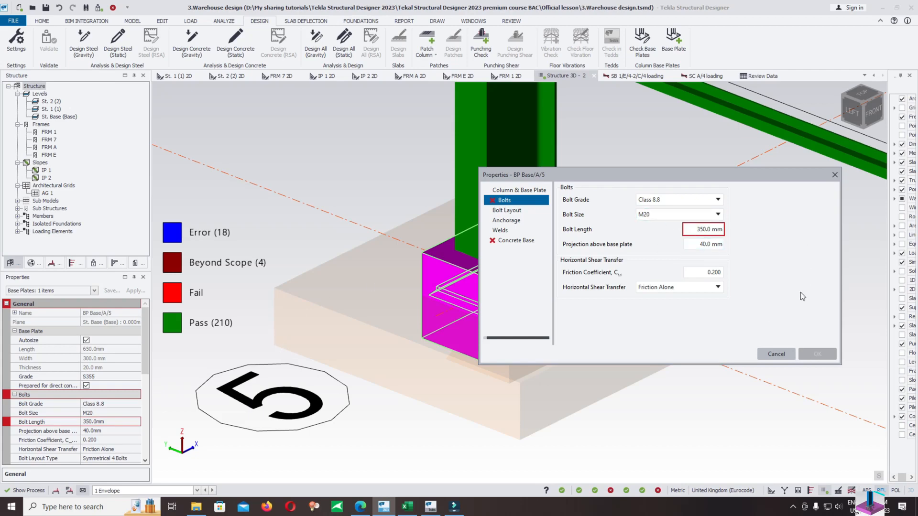
Set pad base PB 6 depth to 400.0 mm with auto-design off, then reselect the base plate.
{"action": "left_click", "coordinate": [775, 354]}
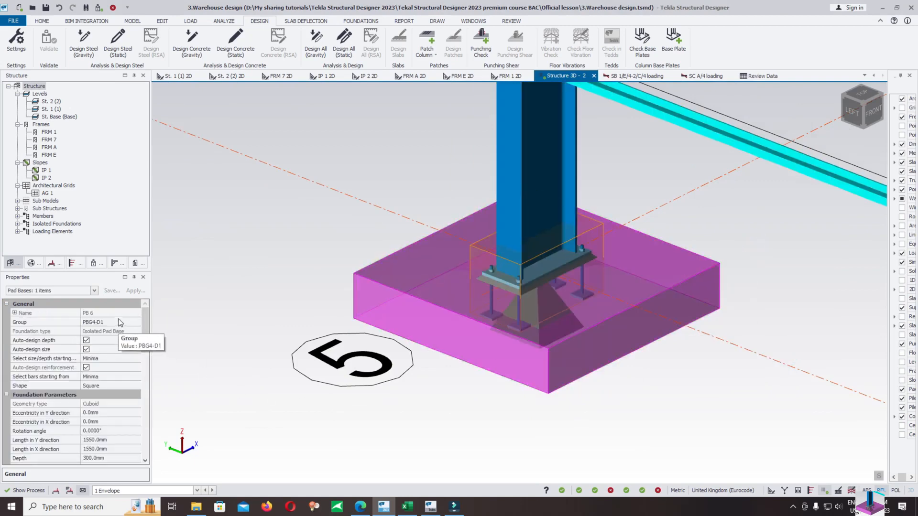
{"action": "scroll", "scroll_direction": "down", "scroll_amount": 3}
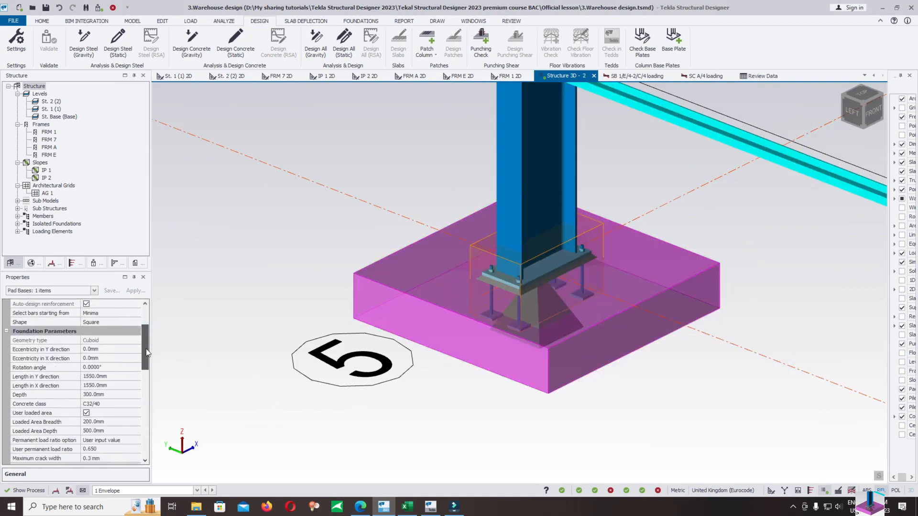
{"action": "mouse_move", "coordinate": [117, 389]}
{"action": "type", "text": "4000"}
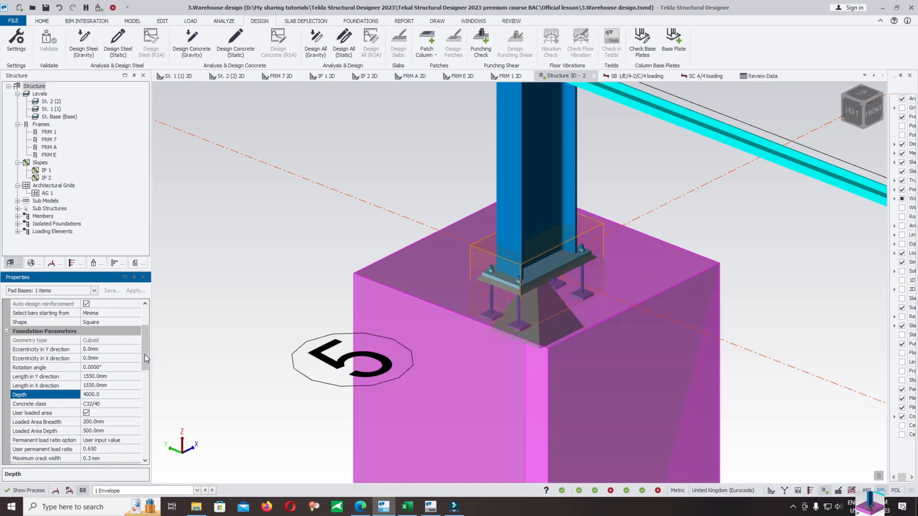
{"action": "triple_click", "coordinate": [91, 394]}
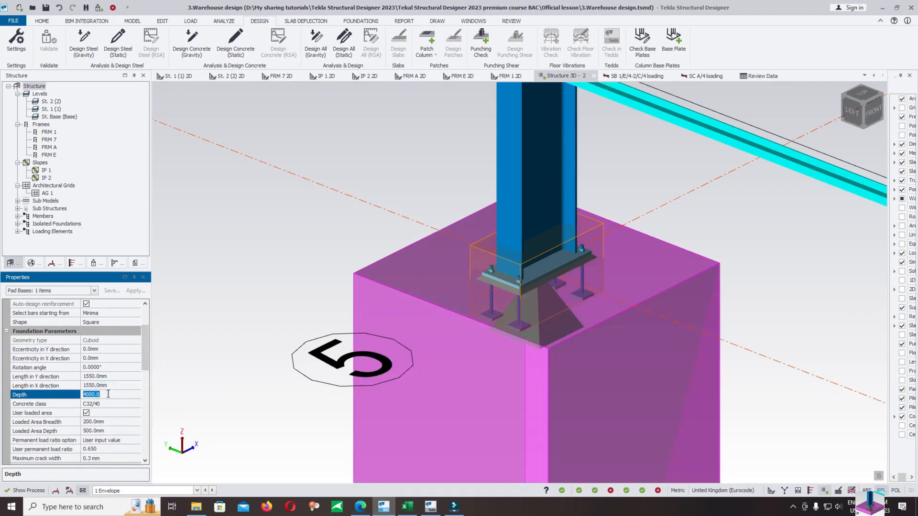
{"action": "type", "text": "400.0"}
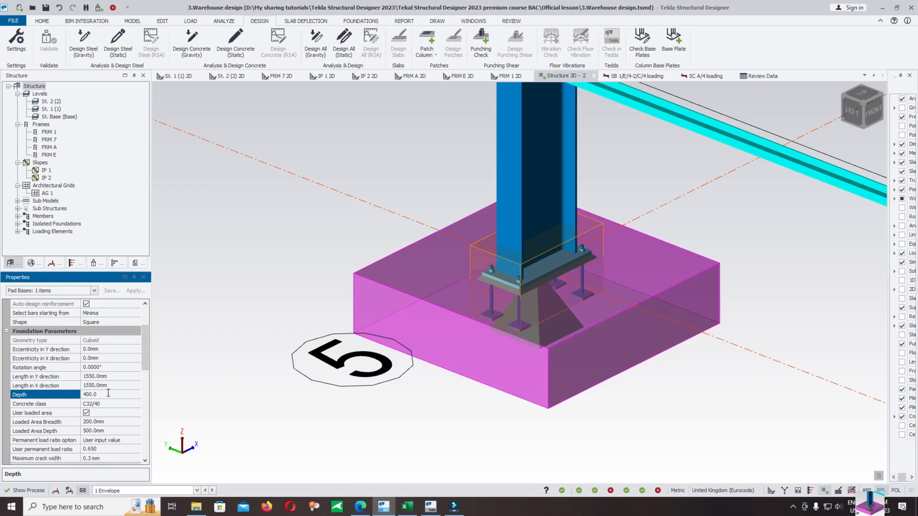
{"action": "scroll", "scroll_direction": "up", "scroll_amount": 3}
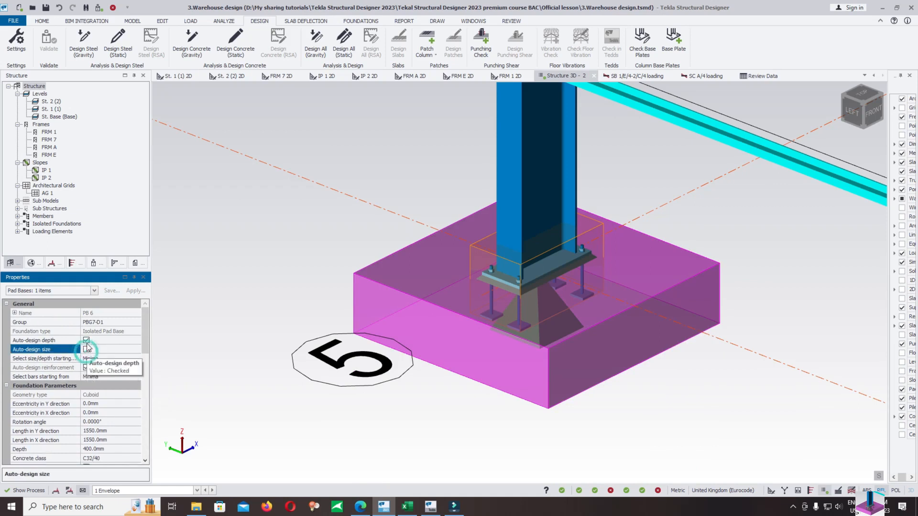
{"action": "left_click", "coordinate": [86, 340]}
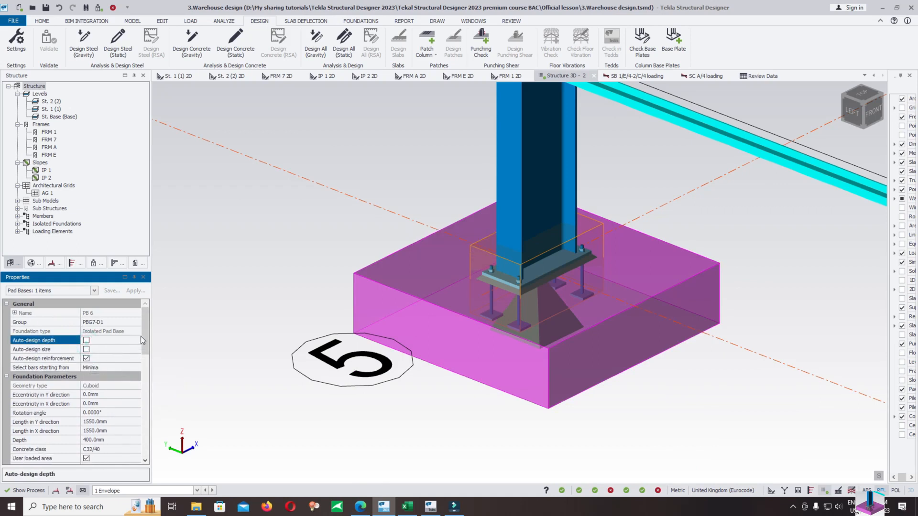
{"action": "scroll", "scroll_direction": "down", "scroll_amount": 3}
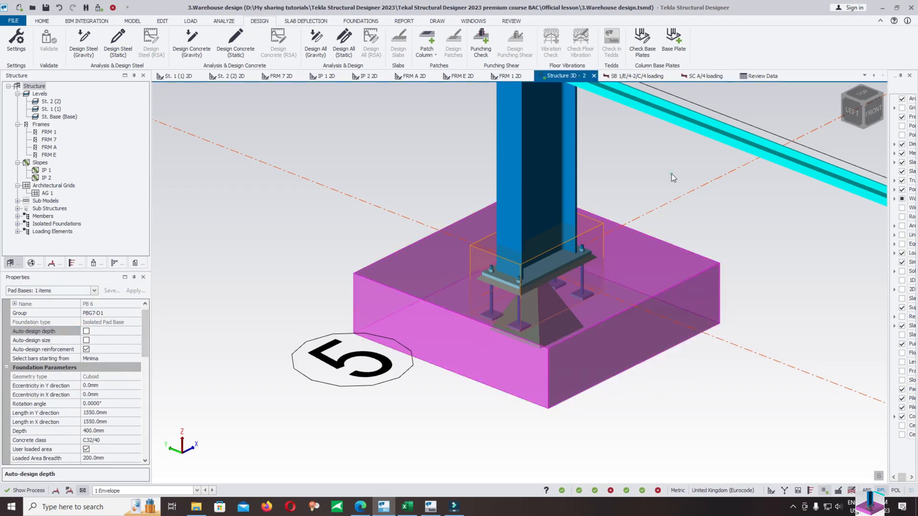
{"action": "left_click", "coordinate": [547, 278]}
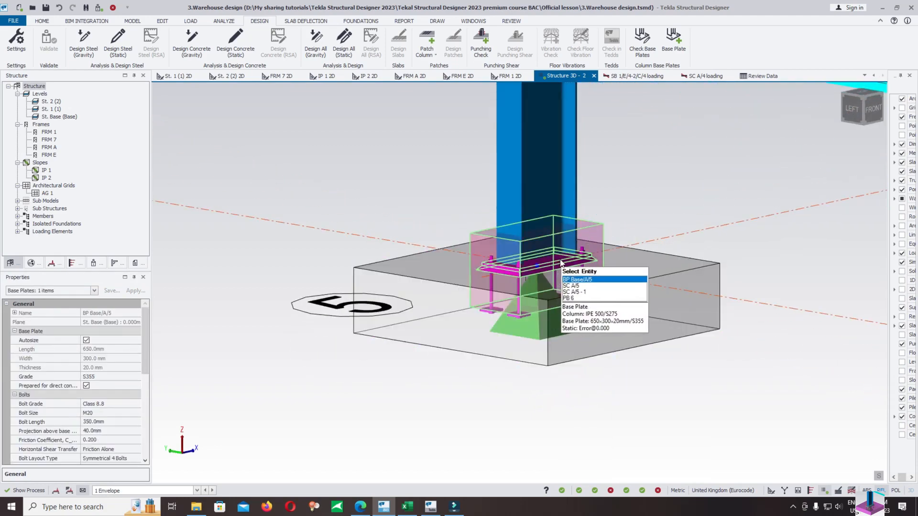
Edit BP Base/A/5 and review its Bolts and Bolt Layout pages.
{"action": "right_click", "coordinate": [559, 263]}
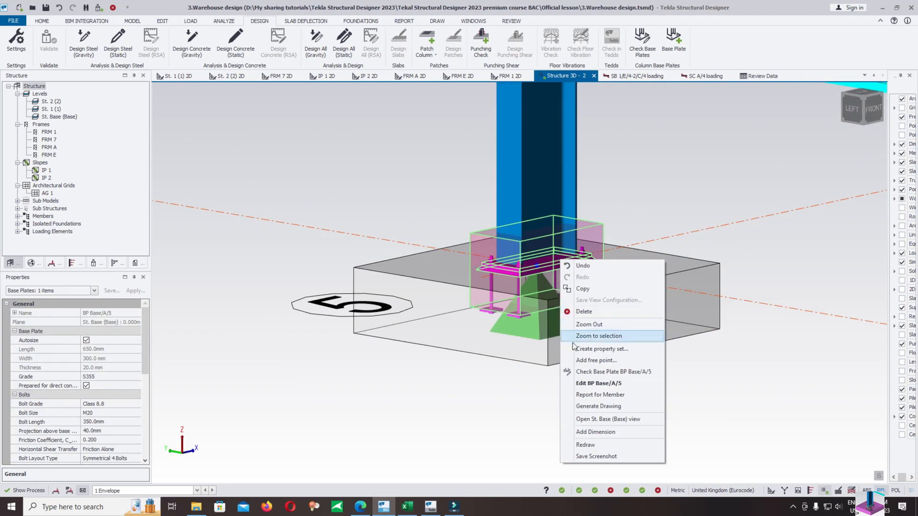
{"action": "left_click", "coordinate": [599, 383]}
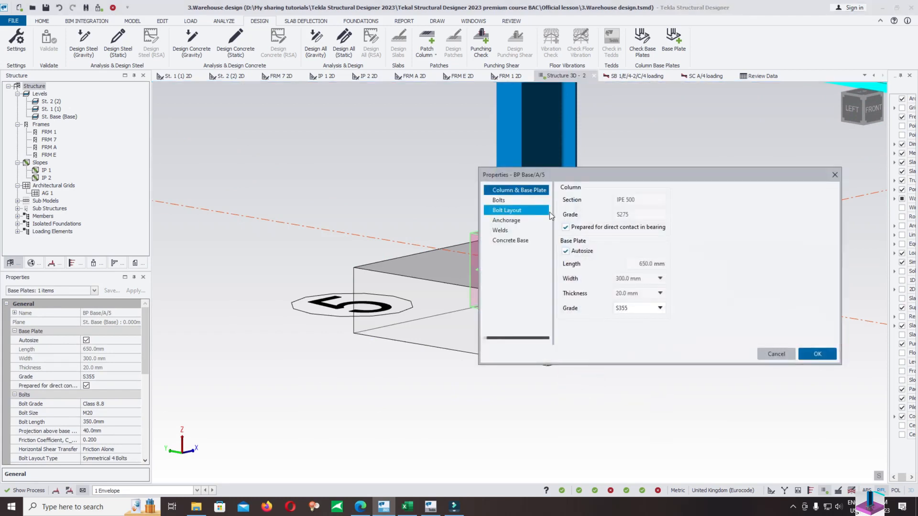
{"action": "left_click", "coordinate": [498, 200]}
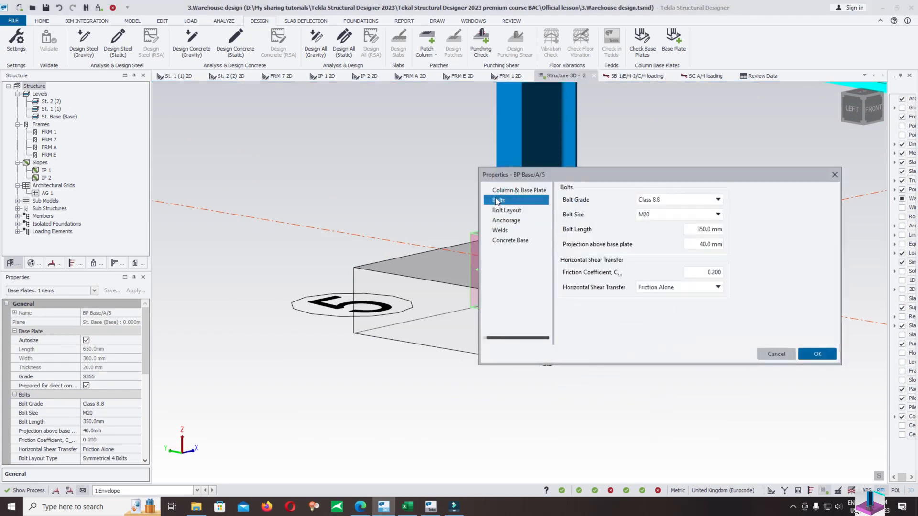
{"action": "mouse_move", "coordinate": [665, 228]}
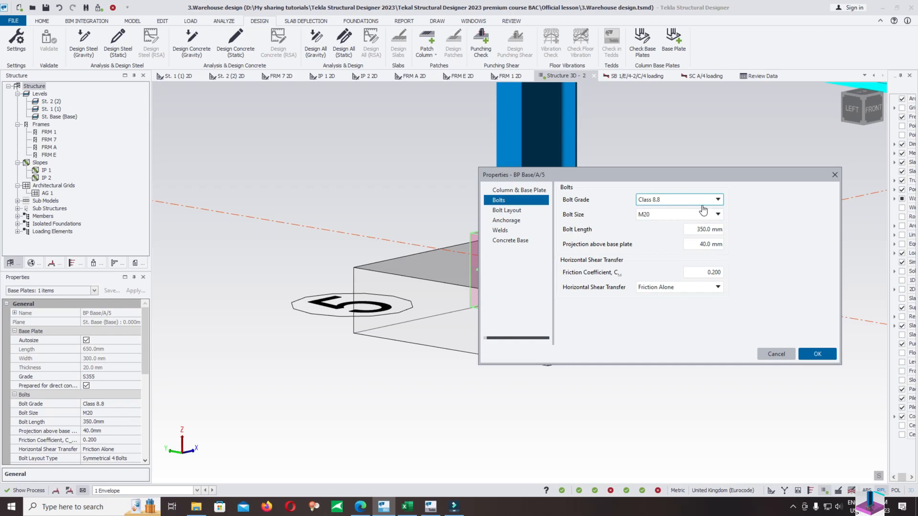
{"action": "mouse_move", "coordinate": [678, 210]}
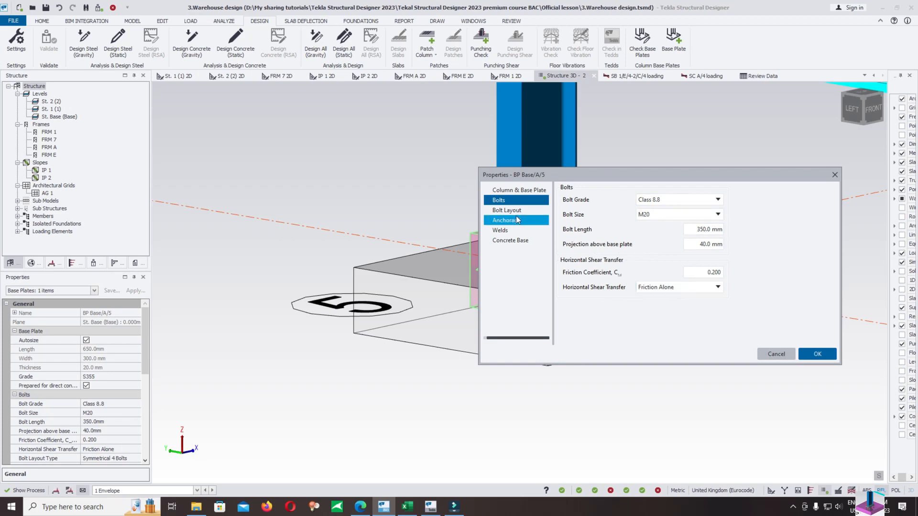
{"action": "left_click", "coordinate": [507, 210]}
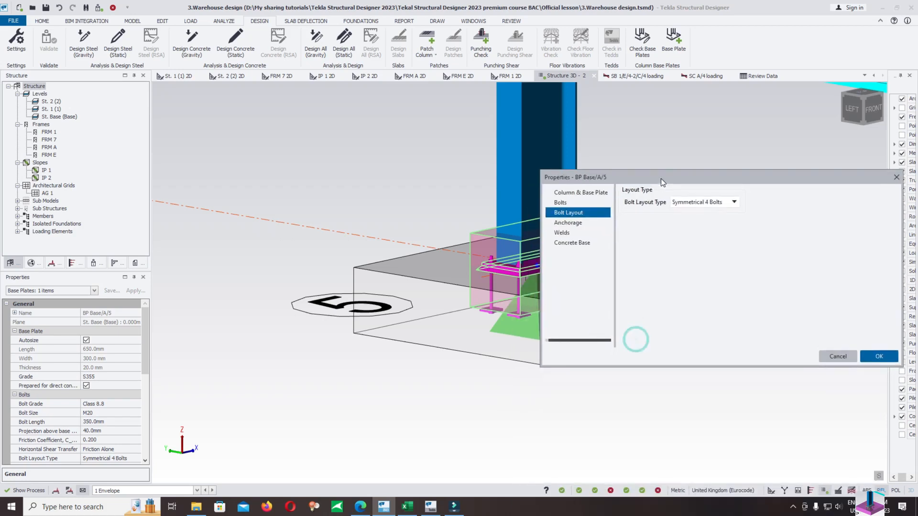
Review the Anchorage, Welds and Concrete Base pages, confirming the 400 mm base depth.
{"action": "left_click", "coordinate": [567, 223]}
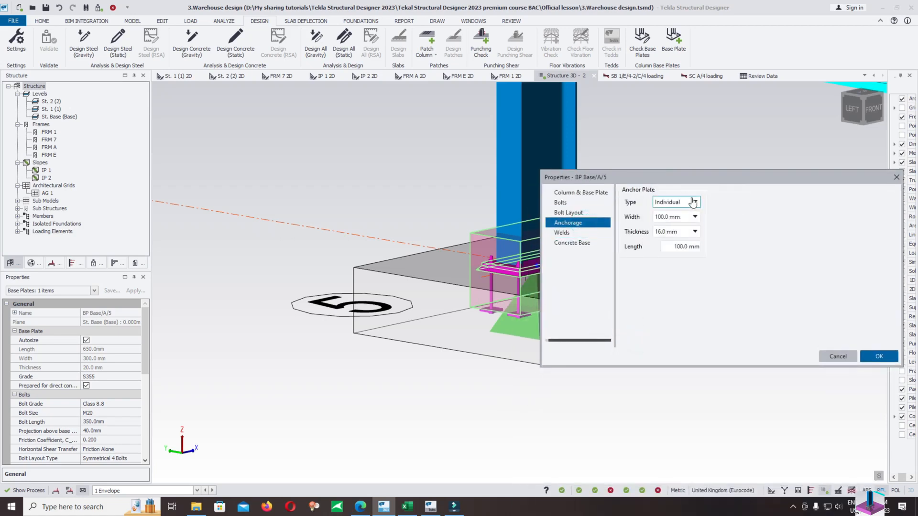
{"action": "mouse_move", "coordinate": [640, 171]}
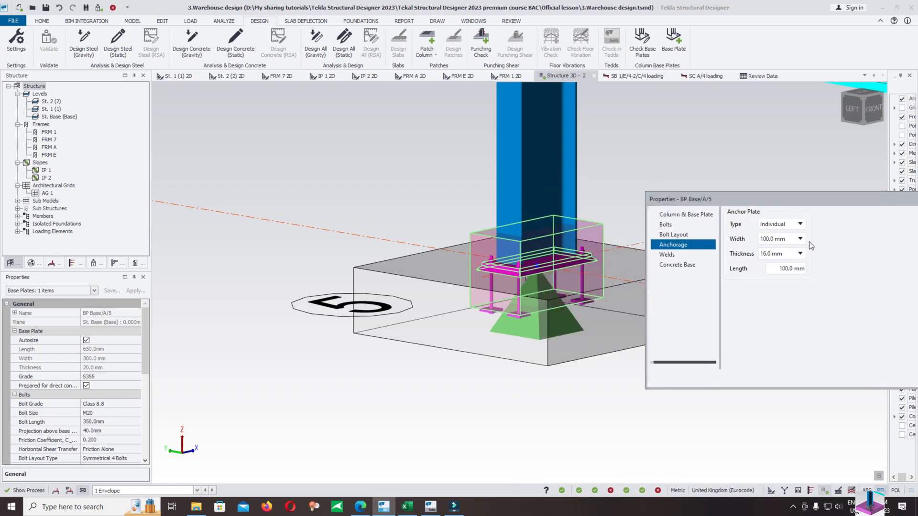
{"action": "mouse_move", "coordinate": [760, 278]}
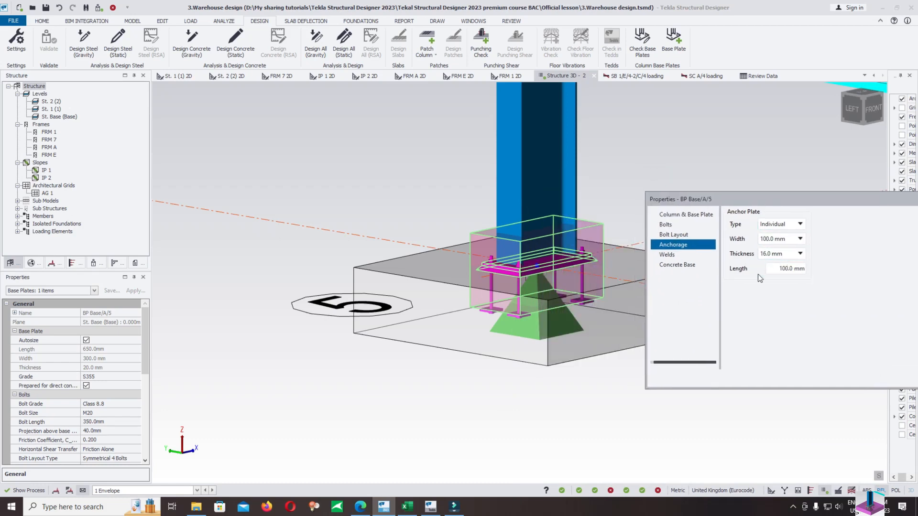
{"action": "left_click", "coordinate": [667, 255]}
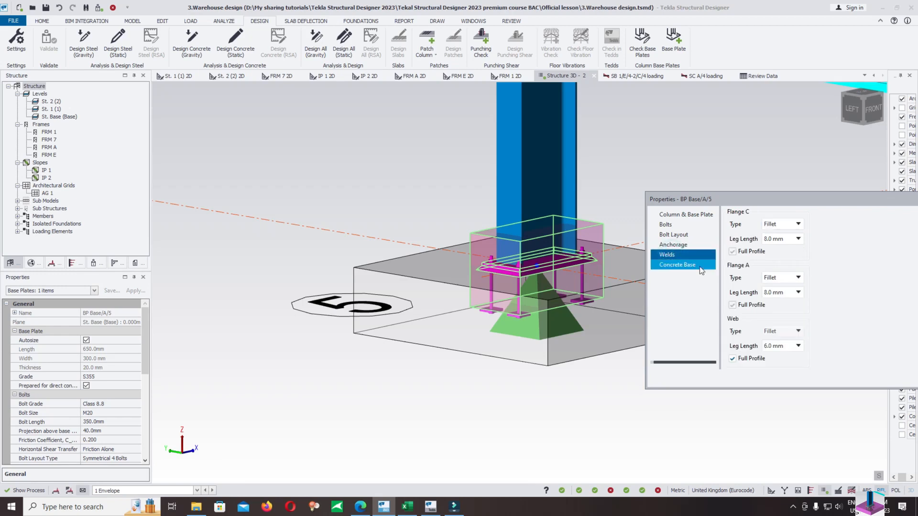
{"action": "left_click", "coordinate": [677, 265]}
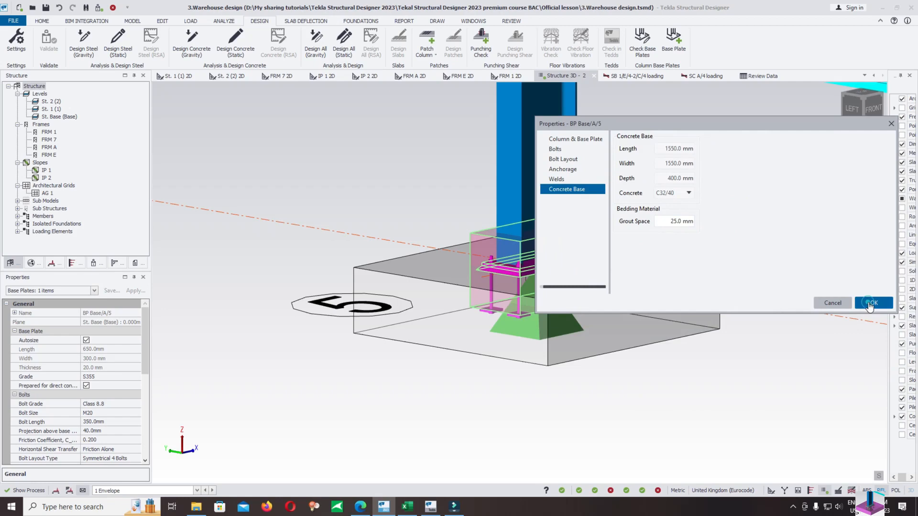
{"action": "left_click", "coordinate": [872, 303]}
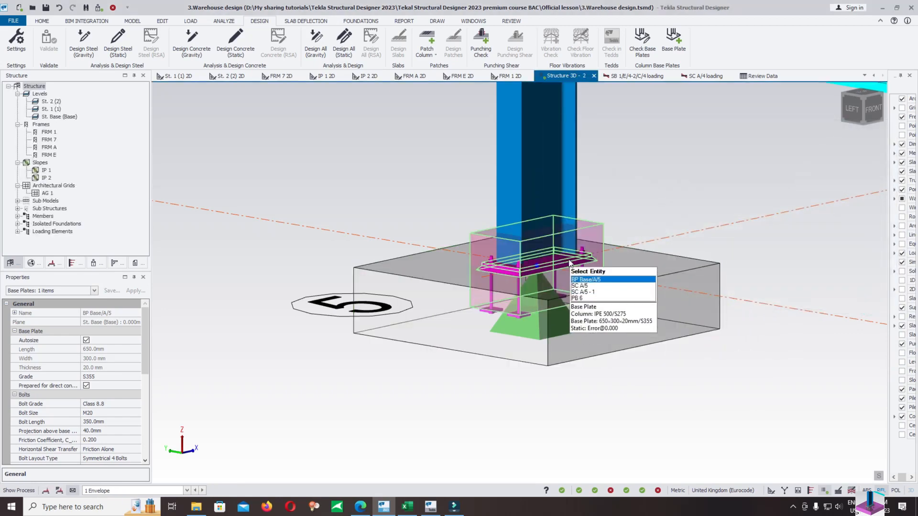
Check BP Base/A/5, expand the failing Shear row (ratio 2.382), close results and reopen its actions.
{"action": "right_click", "coordinate": [568, 262]}
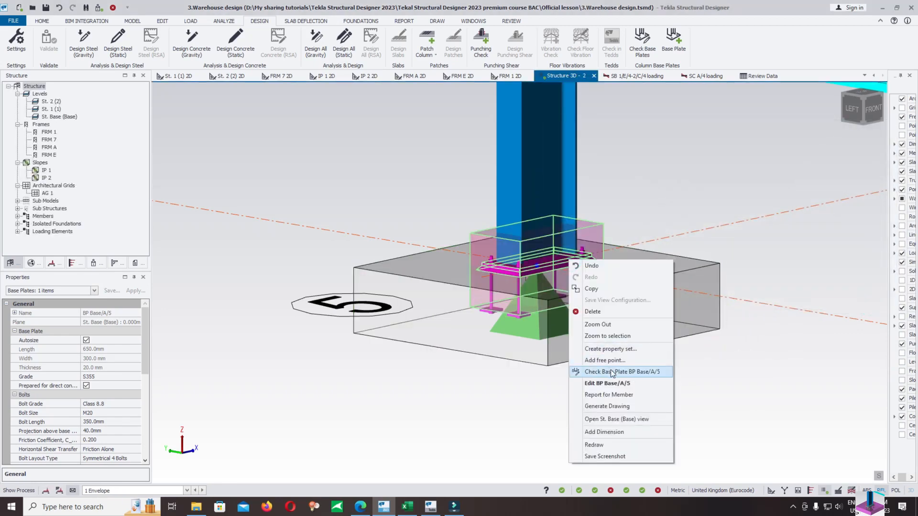
{"action": "left_click", "coordinate": [623, 372]}
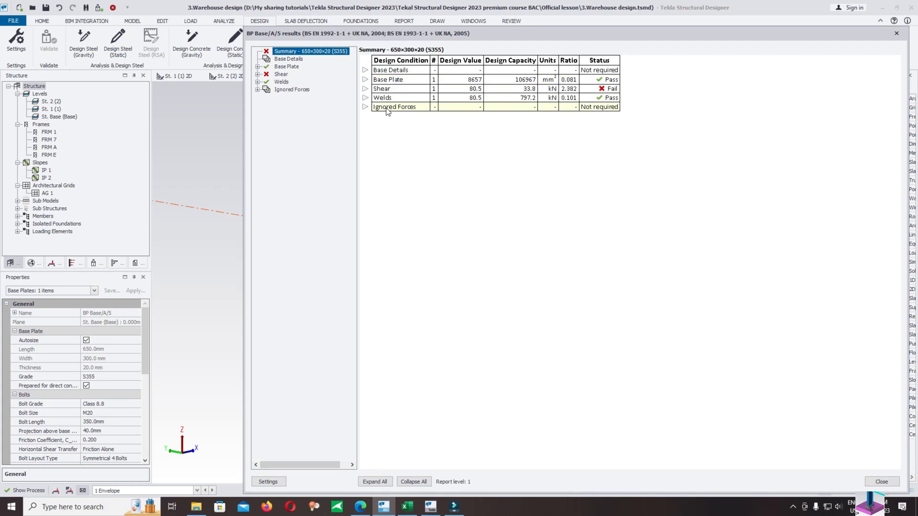
{"action": "left_click", "coordinate": [364, 88]}
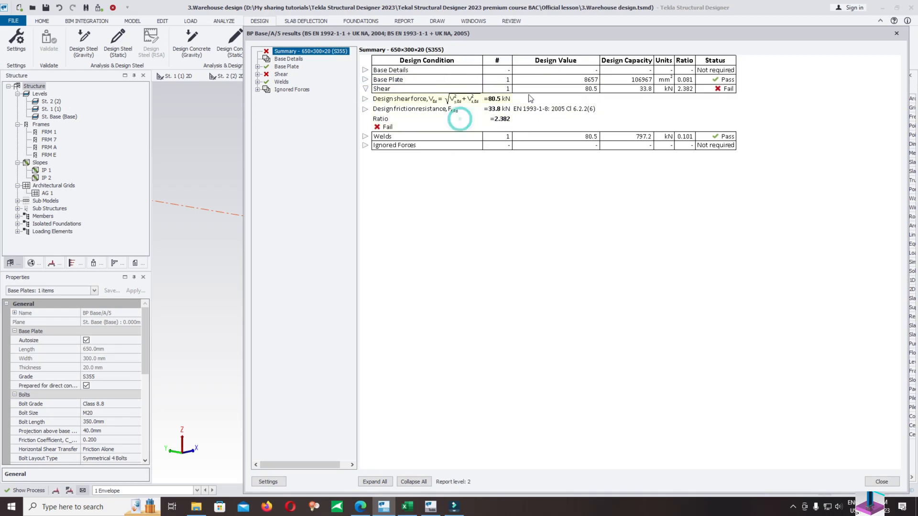
{"action": "left_click", "coordinate": [896, 33]}
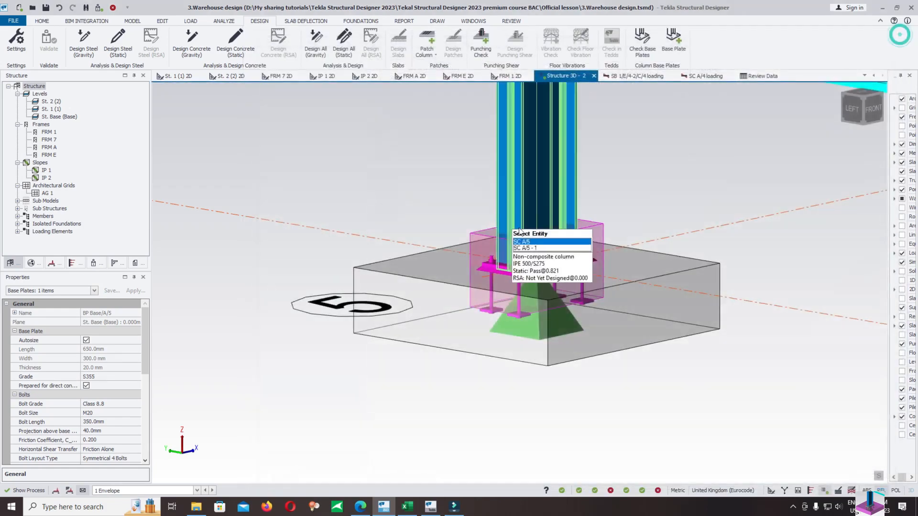
{"action": "right_click", "coordinate": [584, 260]}
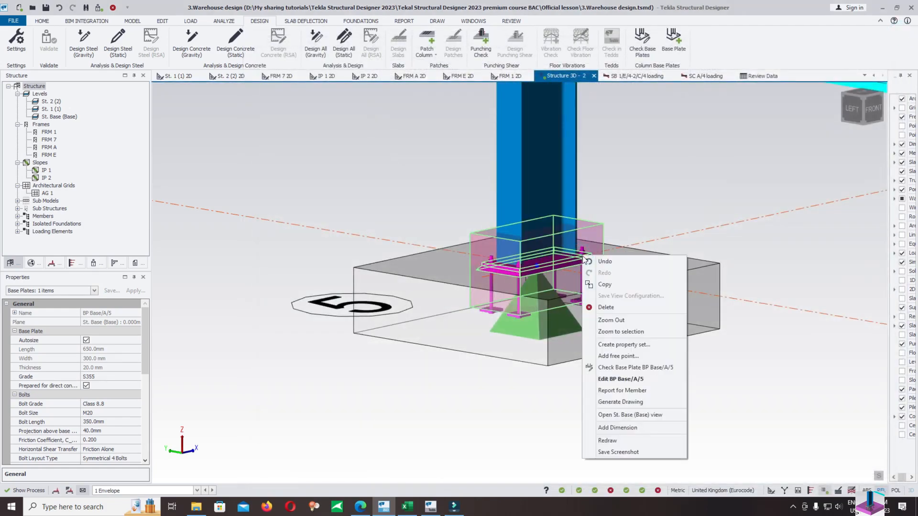
{"action": "mouse_move", "coordinate": [626, 380]}
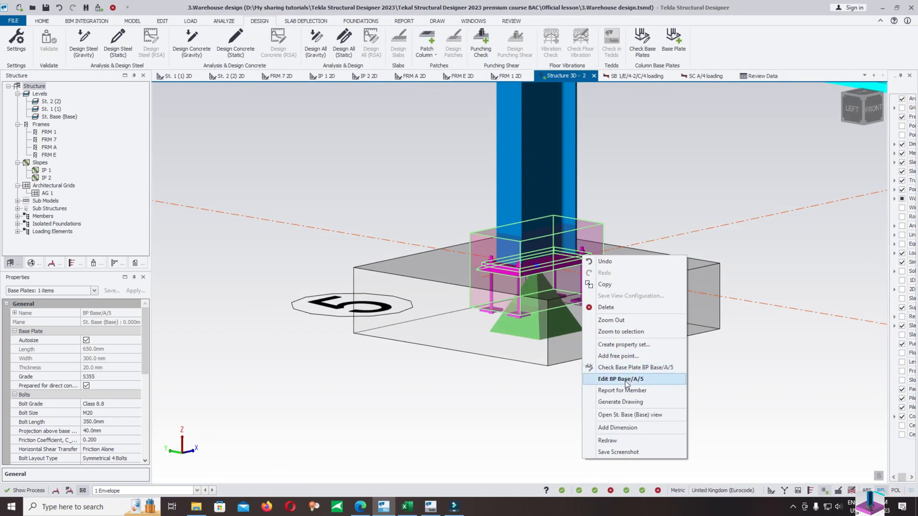
Set BP Base/A/5 to grade S275 with horizontal shear transfer by Friction and Shear on Bolts.
{"action": "left_click", "coordinate": [621, 380]}
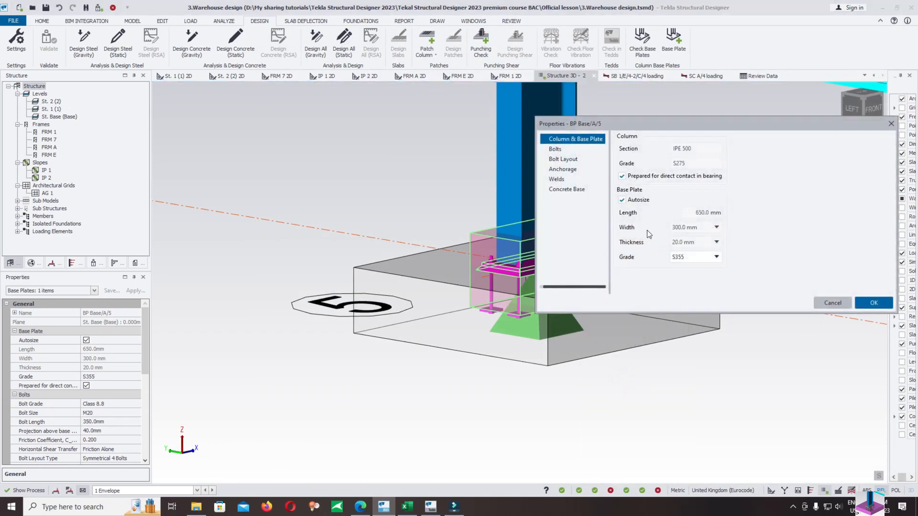
{"action": "left_click", "coordinate": [715, 258]}
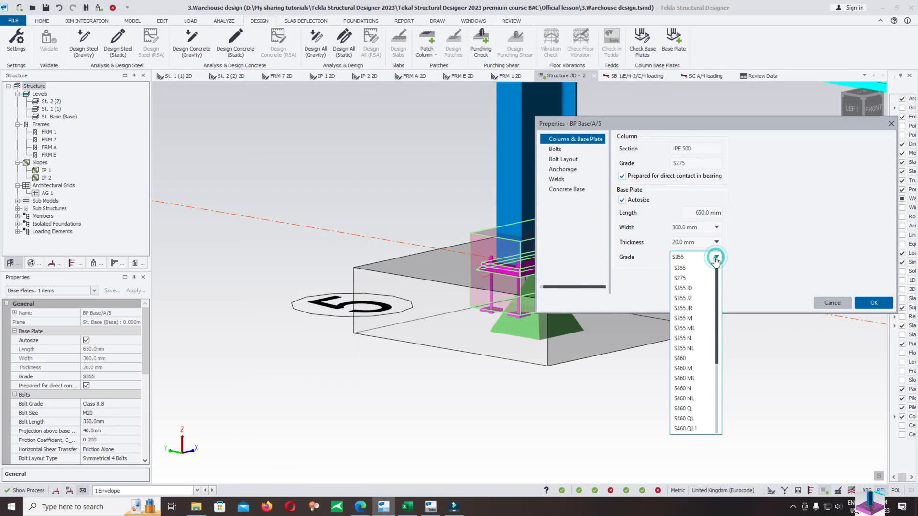
{"action": "left_click", "coordinate": [679, 277]}
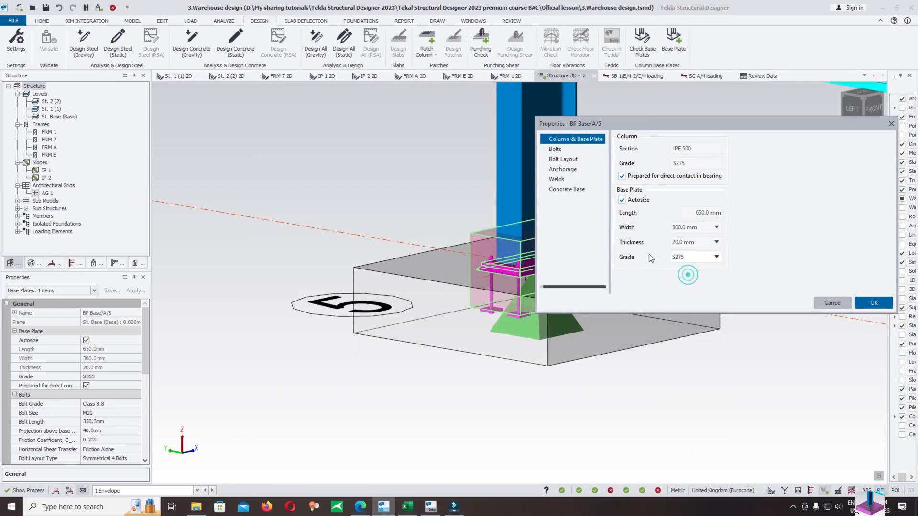
{"action": "left_click", "coordinate": [555, 149]}
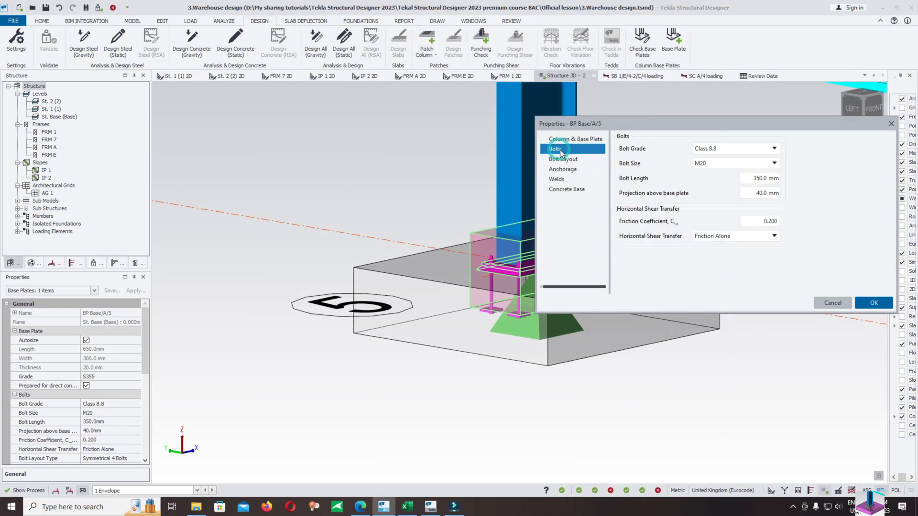
{"action": "mouse_move", "coordinate": [646, 189]}
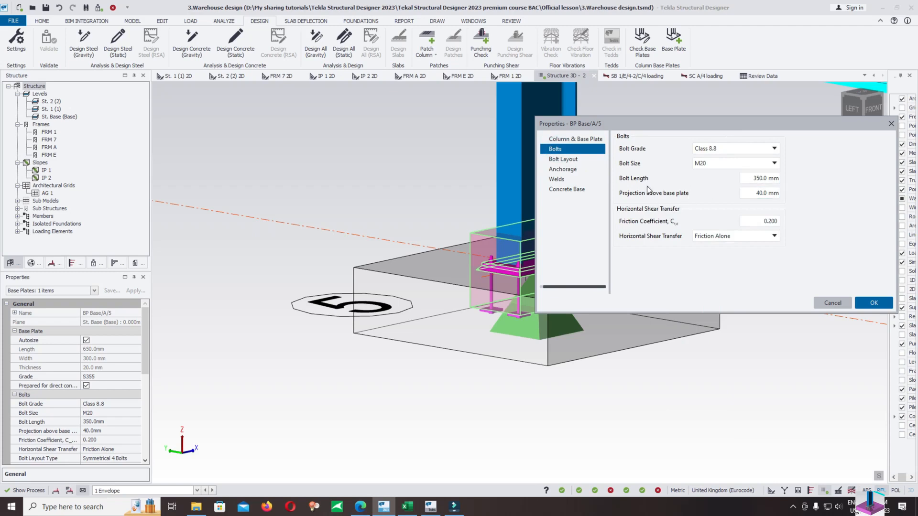
{"action": "left_click", "coordinate": [773, 236]}
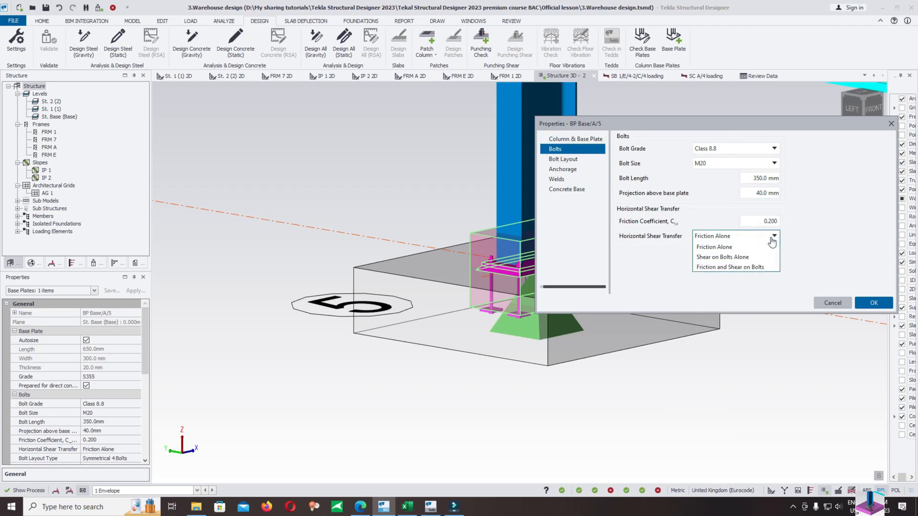
{"action": "mouse_move", "coordinate": [723, 257]}
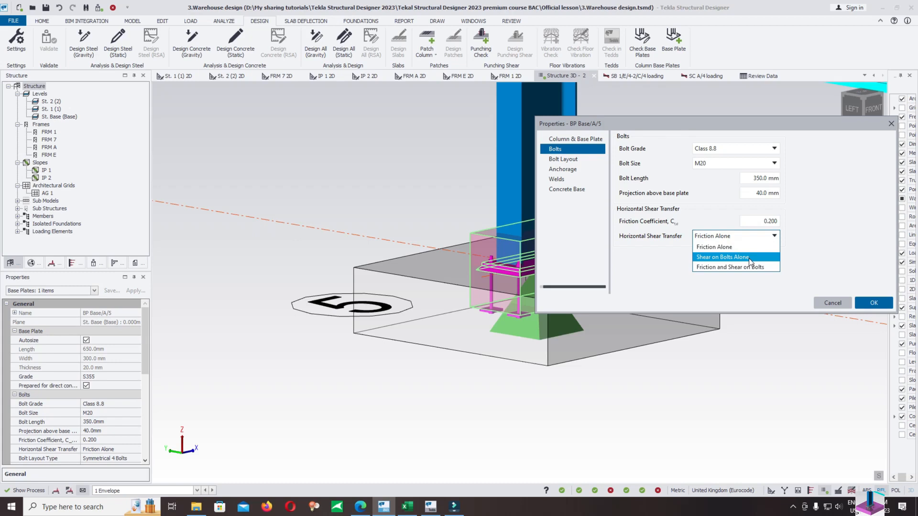
{"action": "mouse_move", "coordinate": [751, 267]}
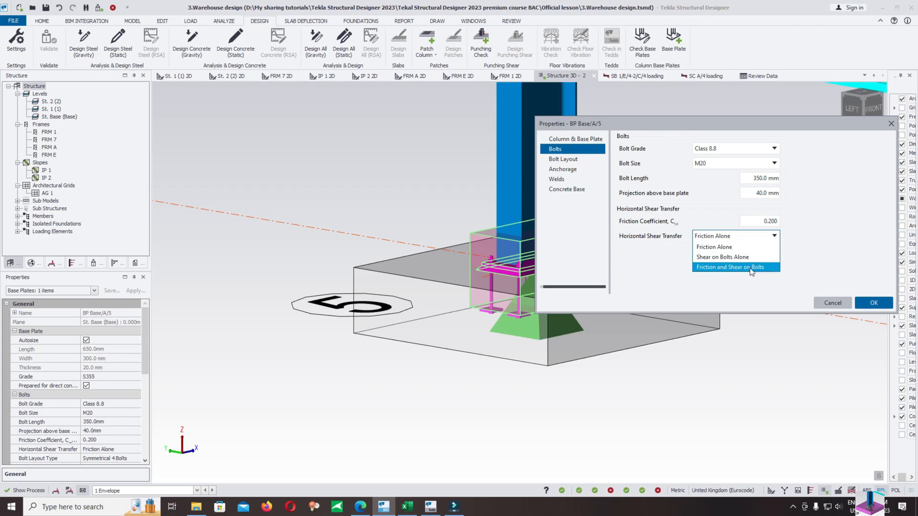
Review the bolt layout type, set anchorage length to 300 mm and confirm the changes.
{"action": "left_click", "coordinate": [562, 159]}
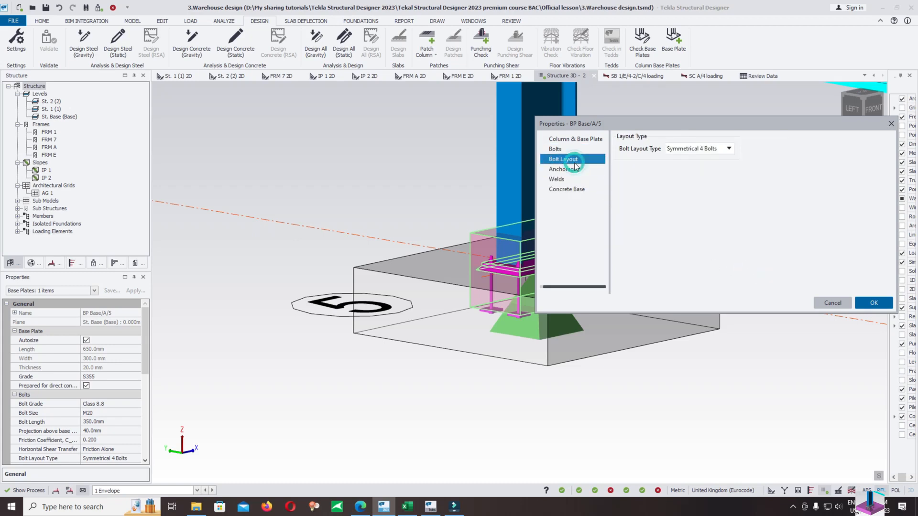
{"action": "left_click", "coordinate": [729, 149]}
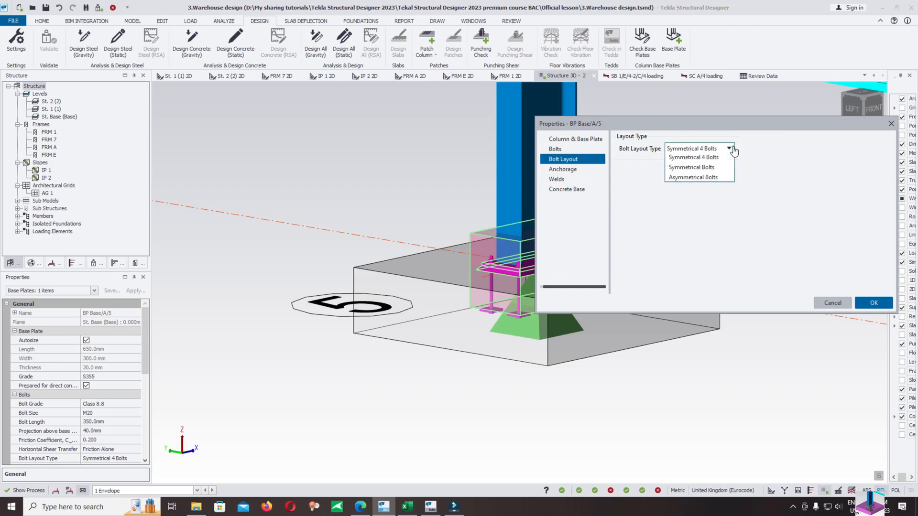
{"action": "left_click", "coordinate": [562, 169]}
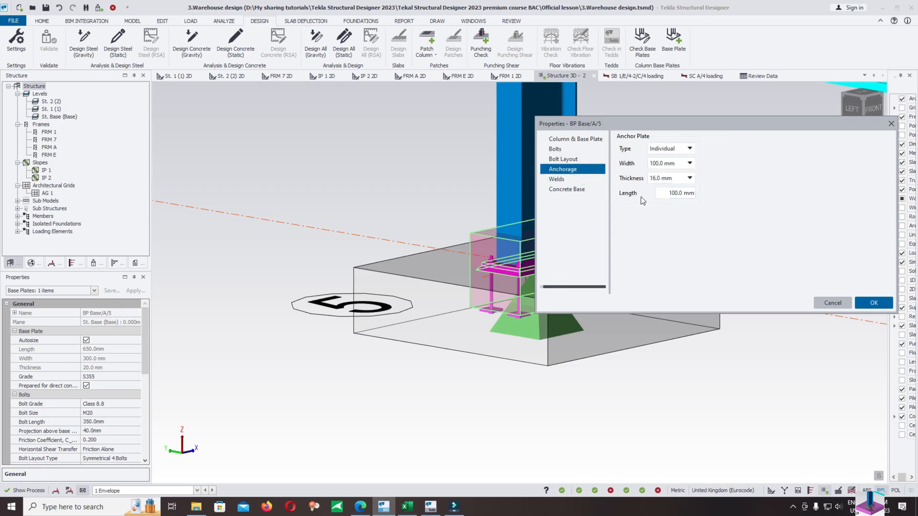
{"action": "left_click", "coordinate": [676, 193]}
{"action": "type", "text": "300"}
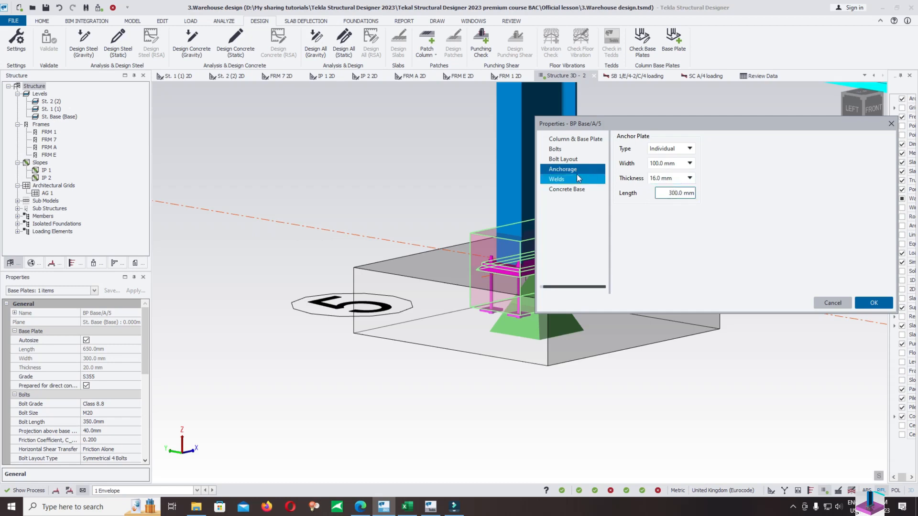
{"action": "left_click", "coordinate": [566, 189]}
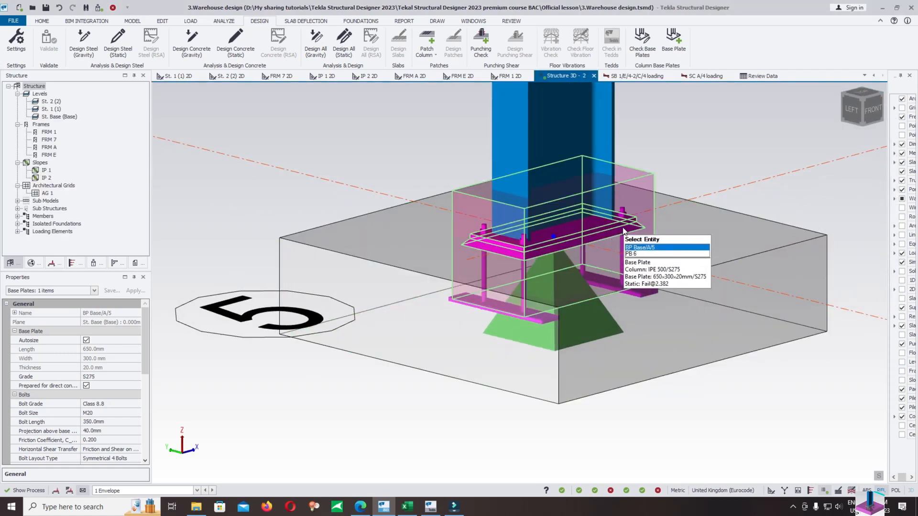
Rerun the base plate check so all rows pass.
{"action": "right_click", "coordinate": [623, 237]}
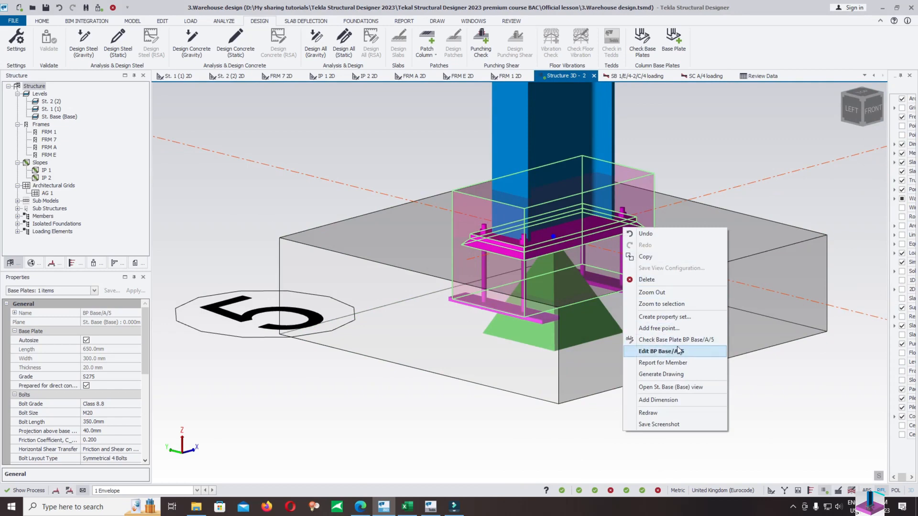
{"action": "left_click", "coordinate": [676, 340]}
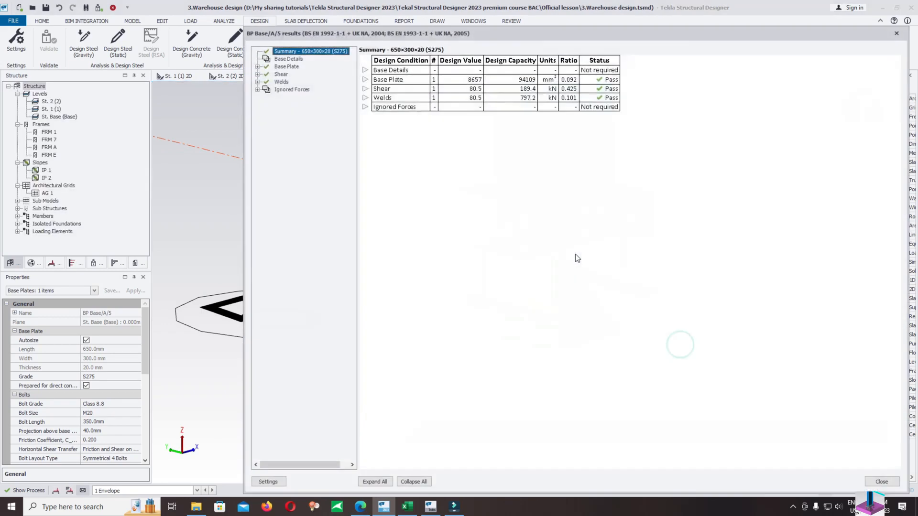